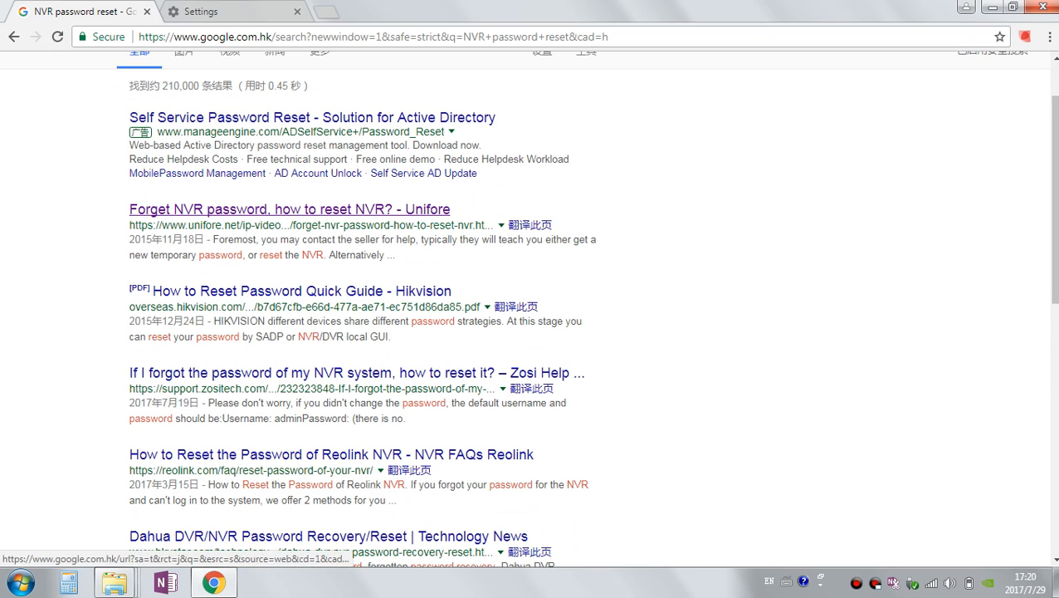
Step: Open the Unifore article "Forget NVR password, how to reset NVR?" from the results
click(289, 210)
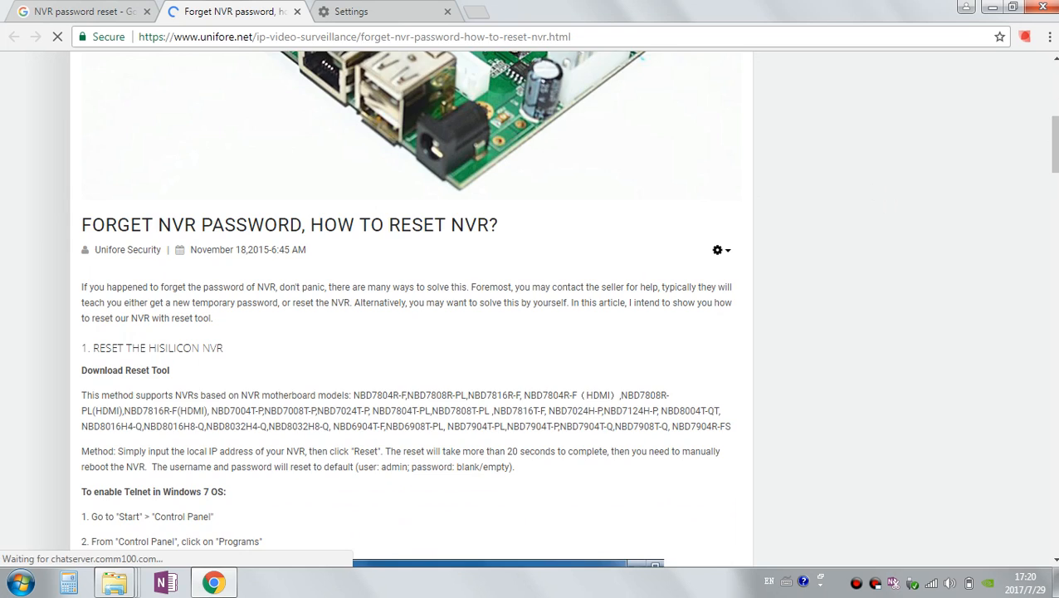
Step: Reach "2. Generate a temporary password" and unlock the Super Password generator download link
scroll(down, 3)
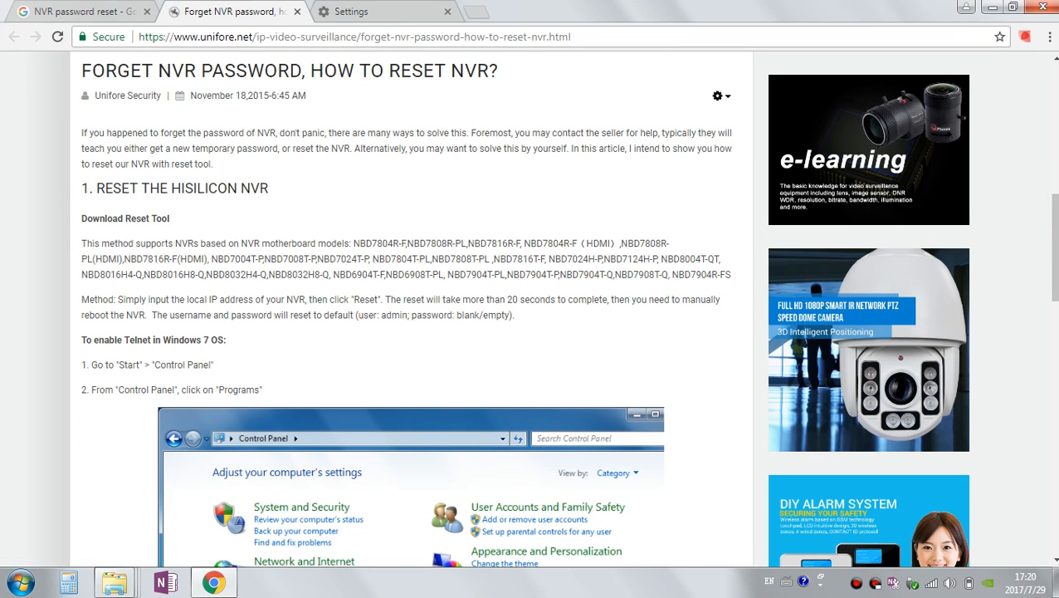
scroll(down, 3)
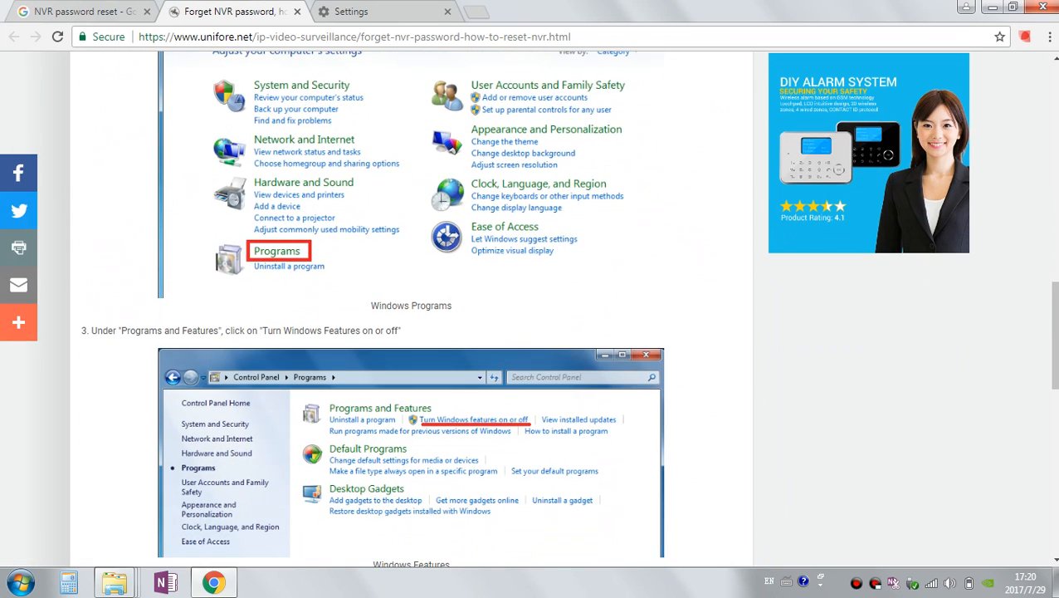
scroll(down, 3)
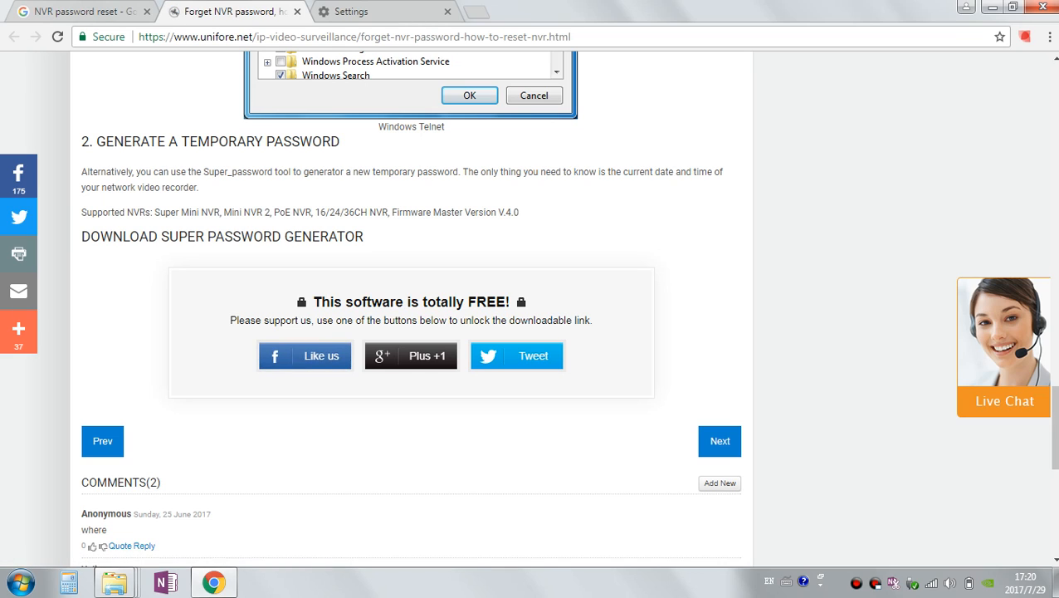
click(304, 356)
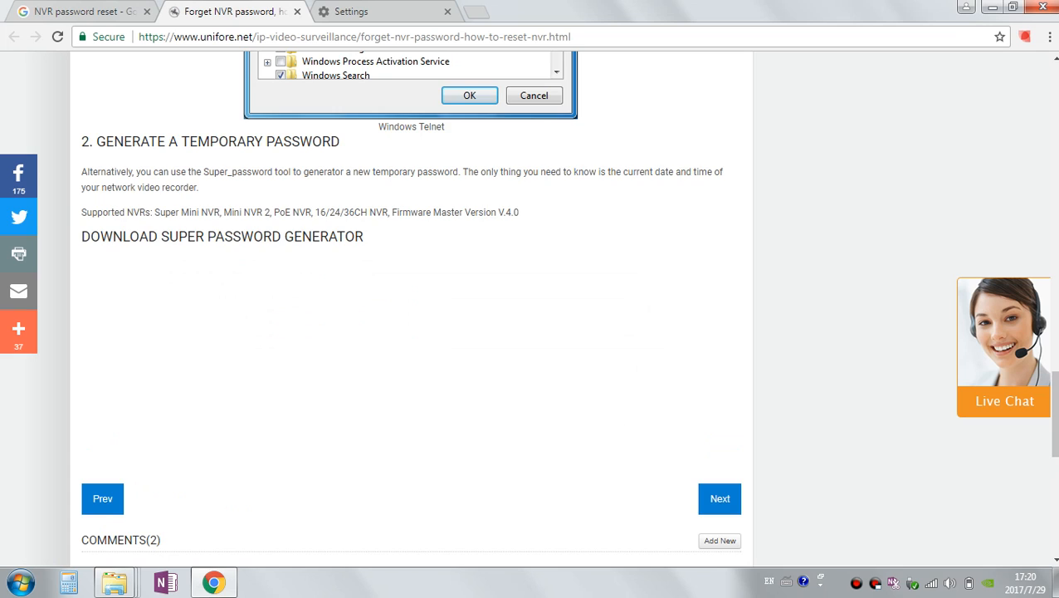
scroll(down, 3)
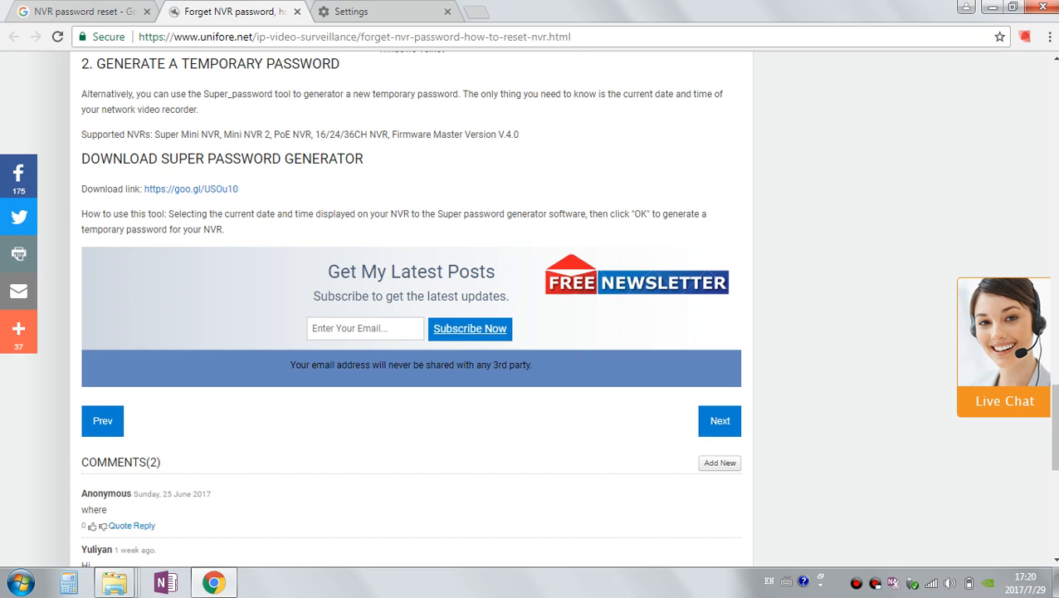
mouse_move(191, 189)
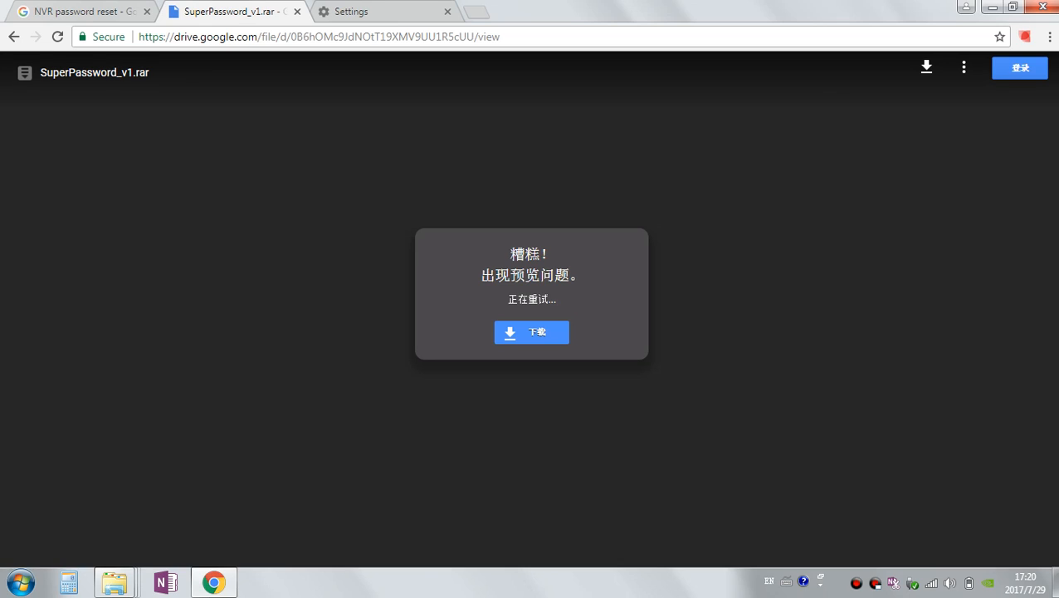
Step: Download SuperPassword_v1.rar from the preview-error box and open it in WinRAR
click(538, 332)
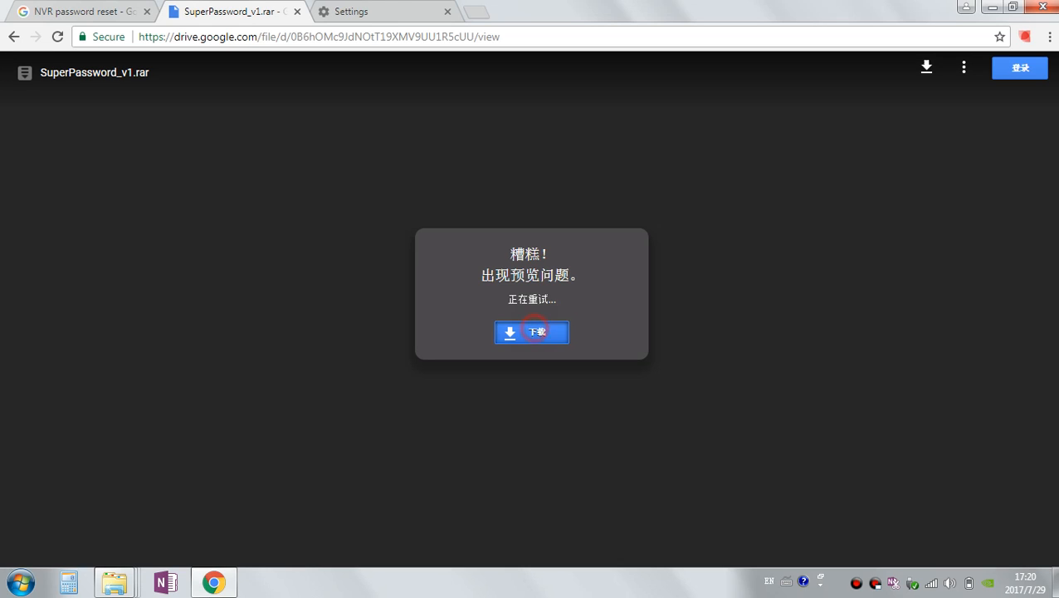
click(531, 333)
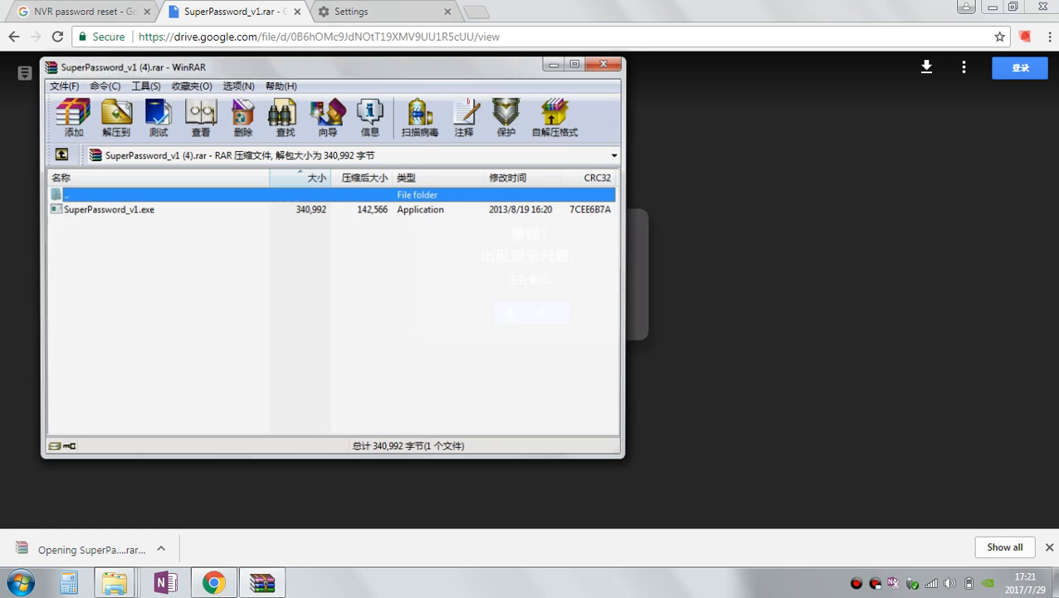
Step: Run SuperPassword_v1.exe from the archive listing
double_click(107, 209)
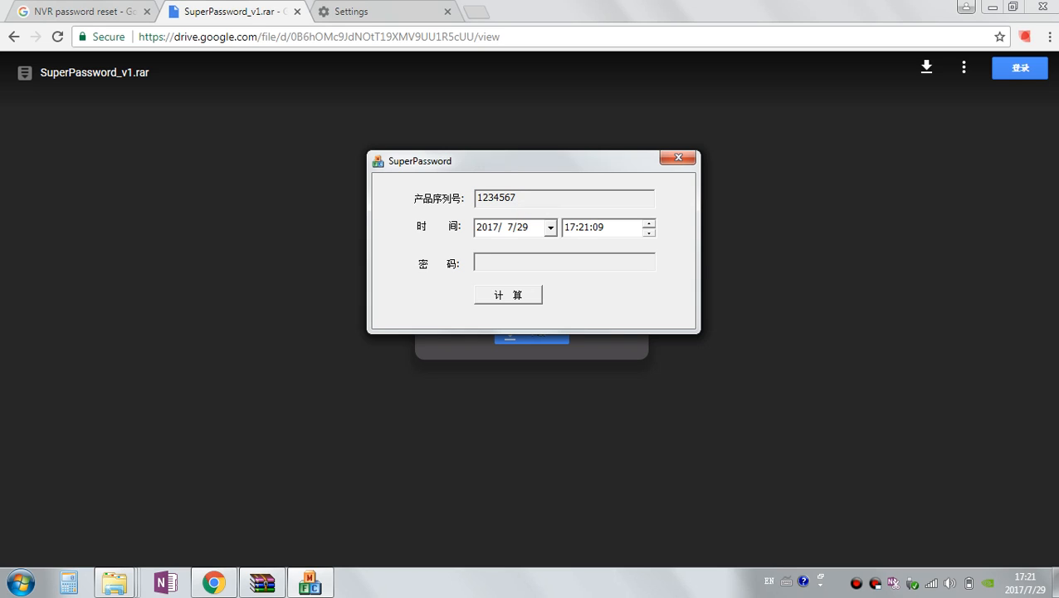
click(549, 227)
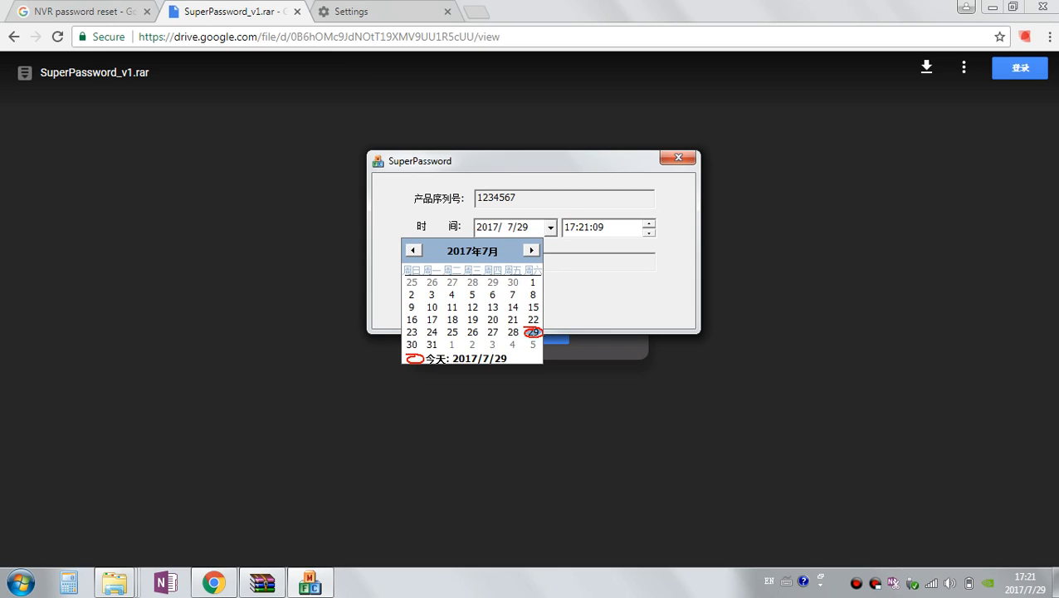
click(533, 332)
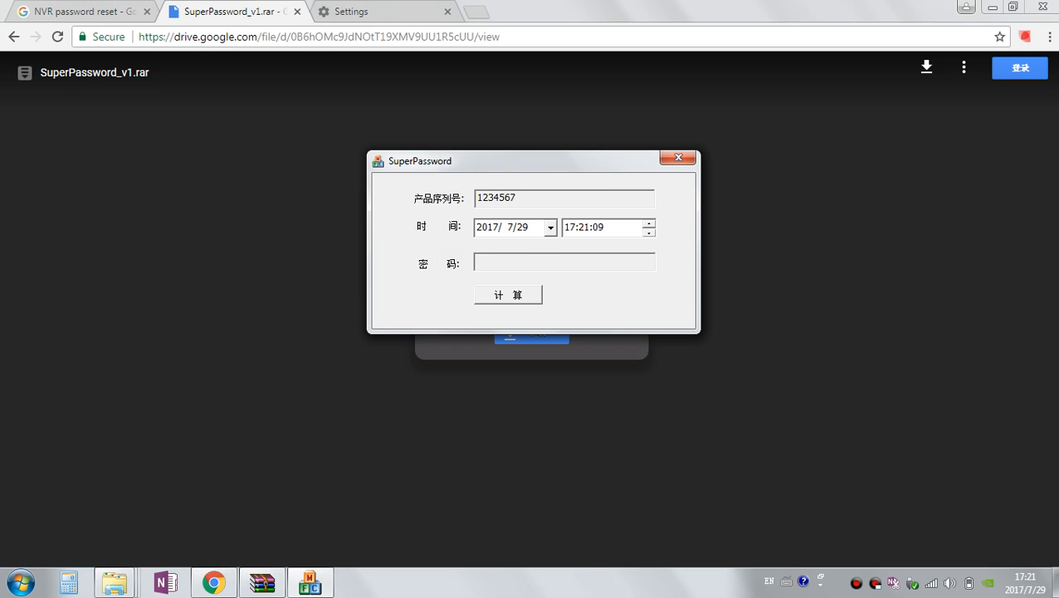
click(508, 296)
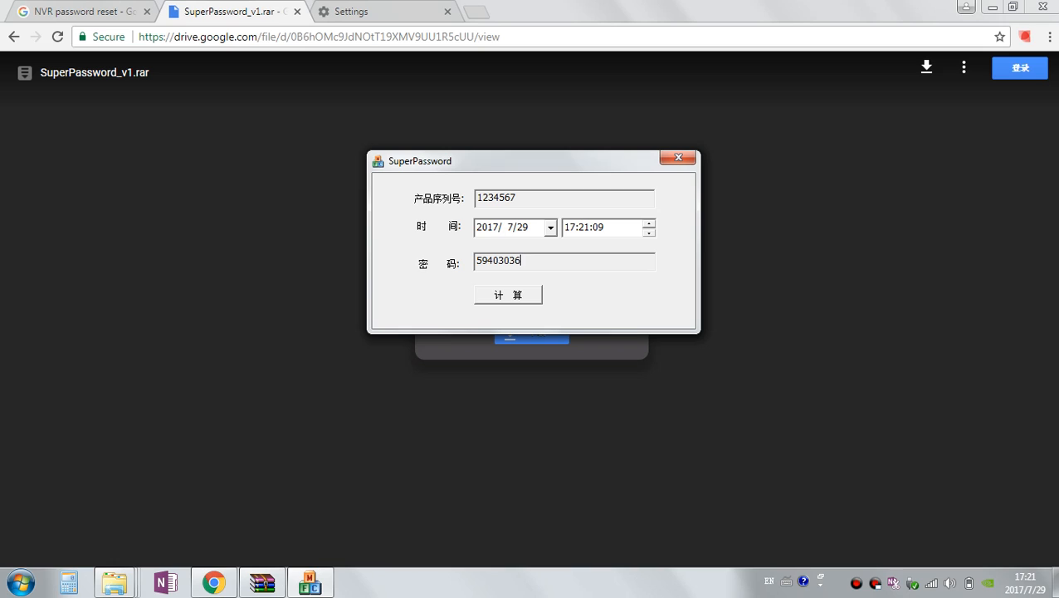
triple_click(564, 259)
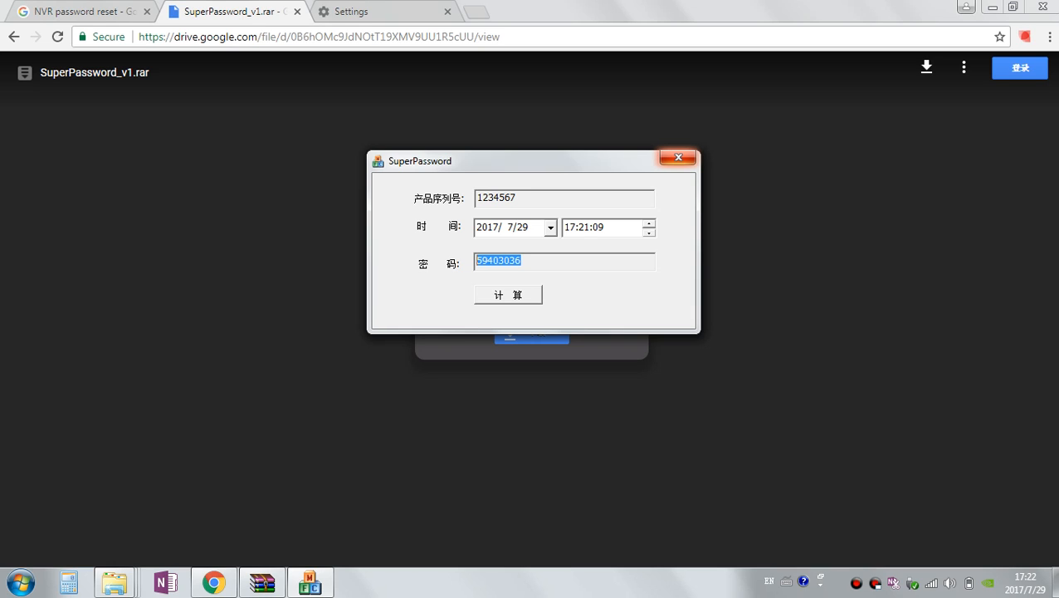
click(677, 158)
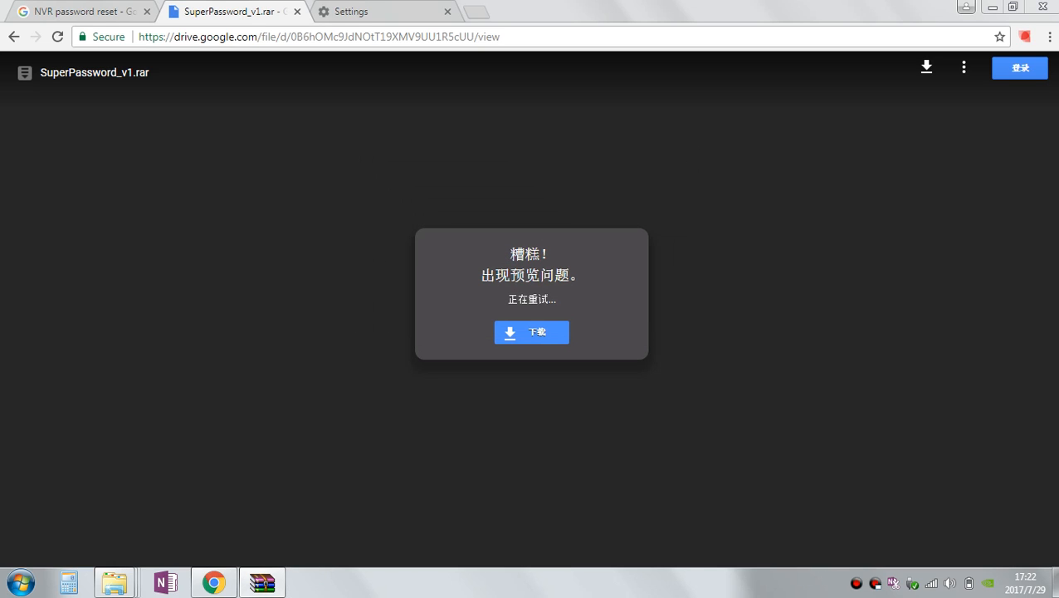